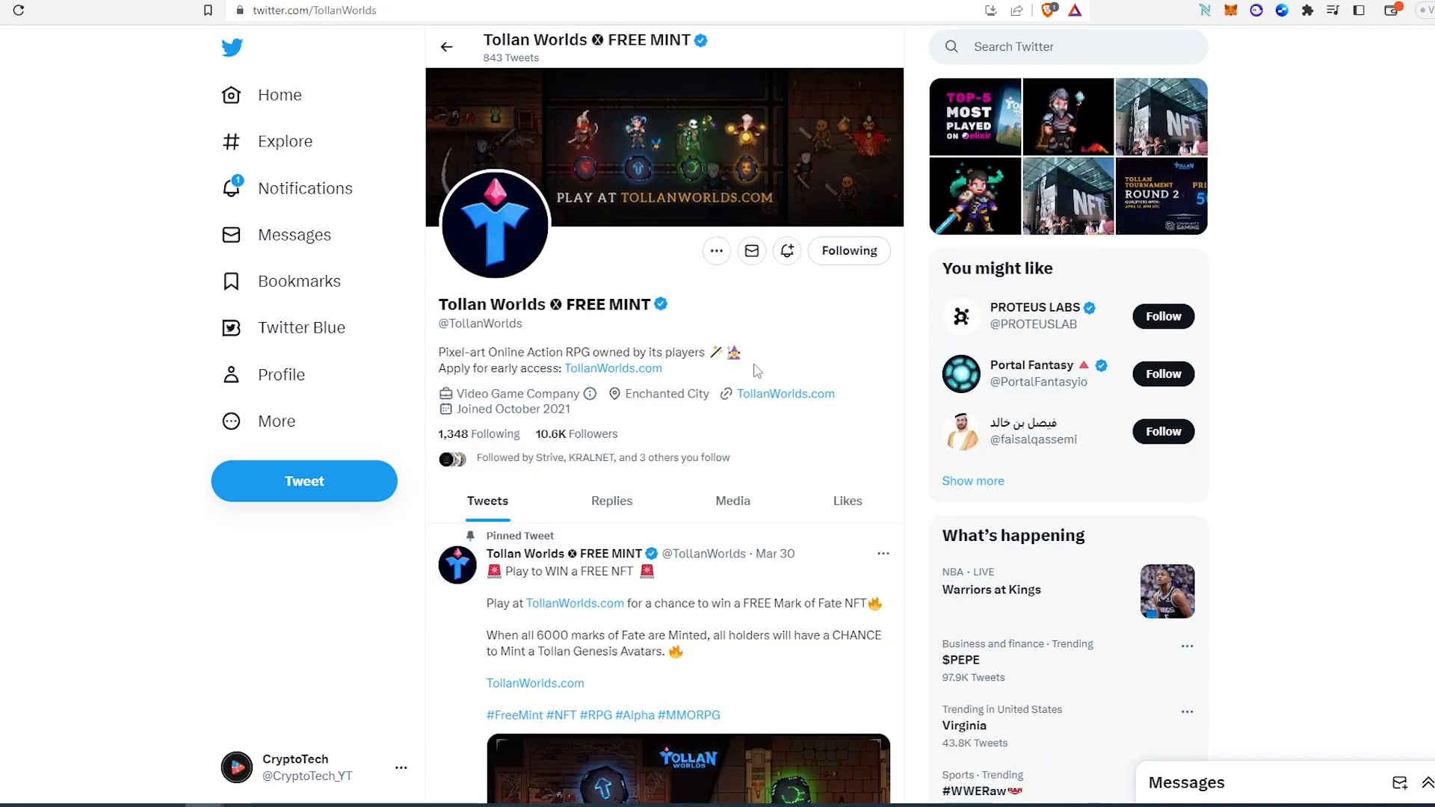
{"action": "mouse_move", "coordinate": [646, 296]}
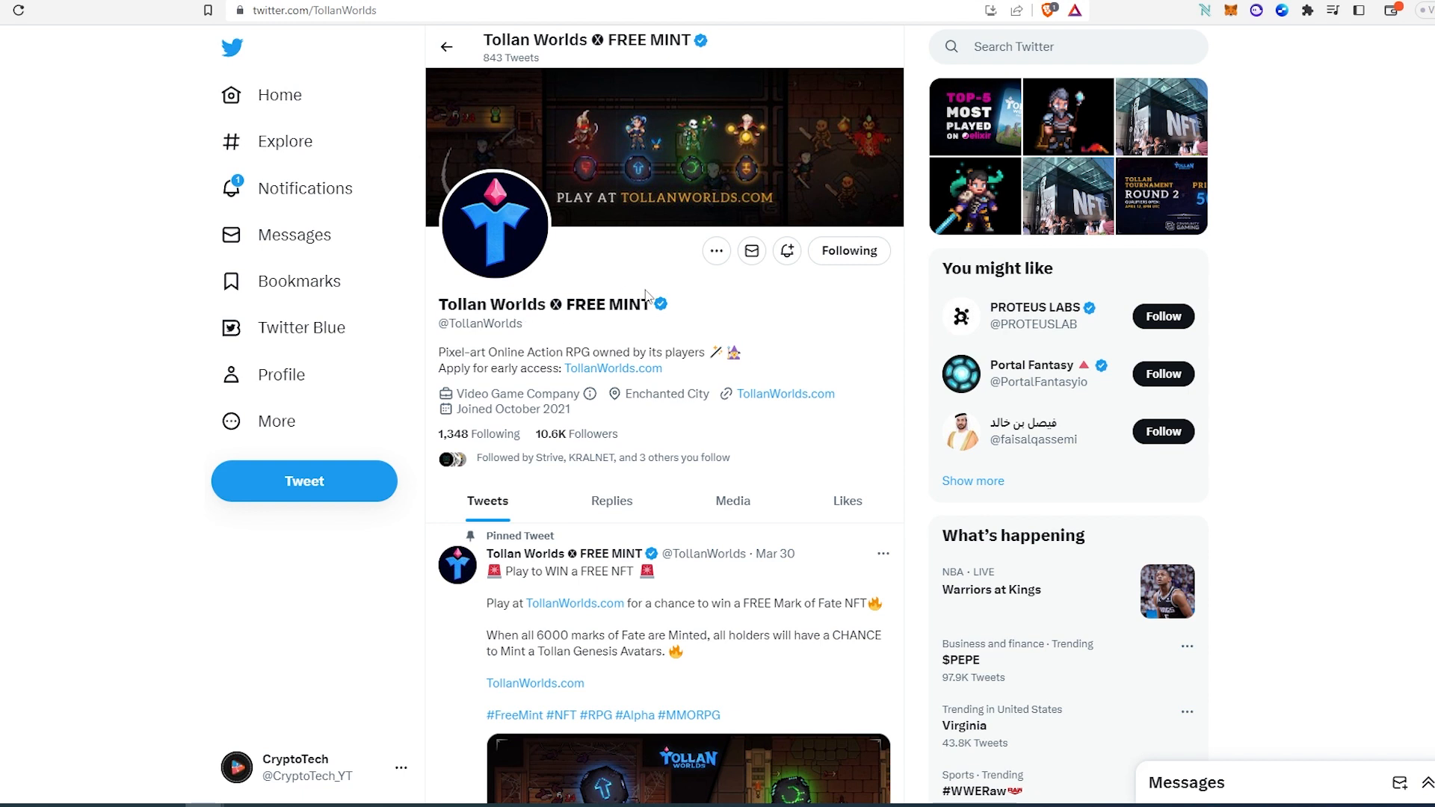
{"action": "mouse_move", "coordinate": [562, 372]}
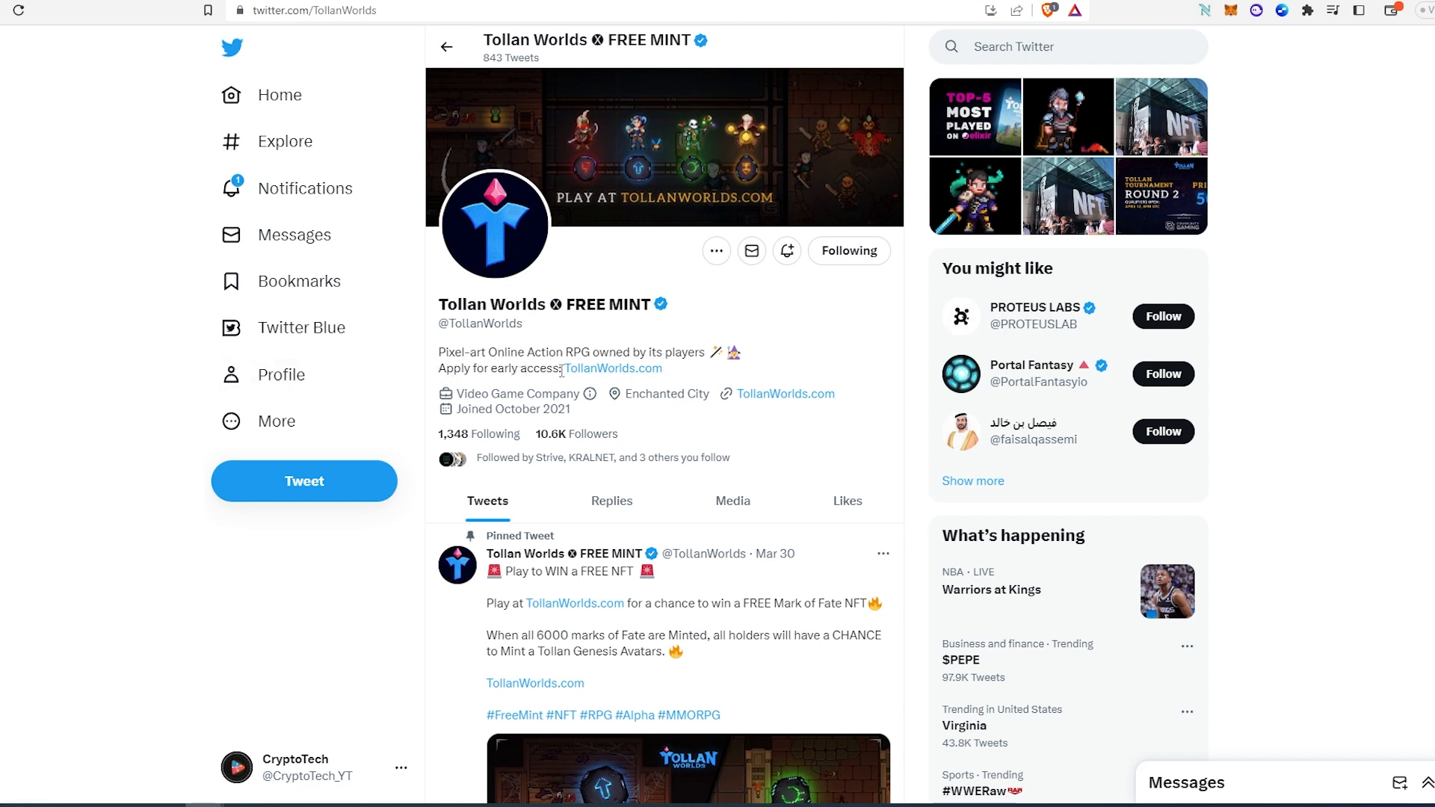
{"action": "mouse_move", "coordinate": [639, 341]}
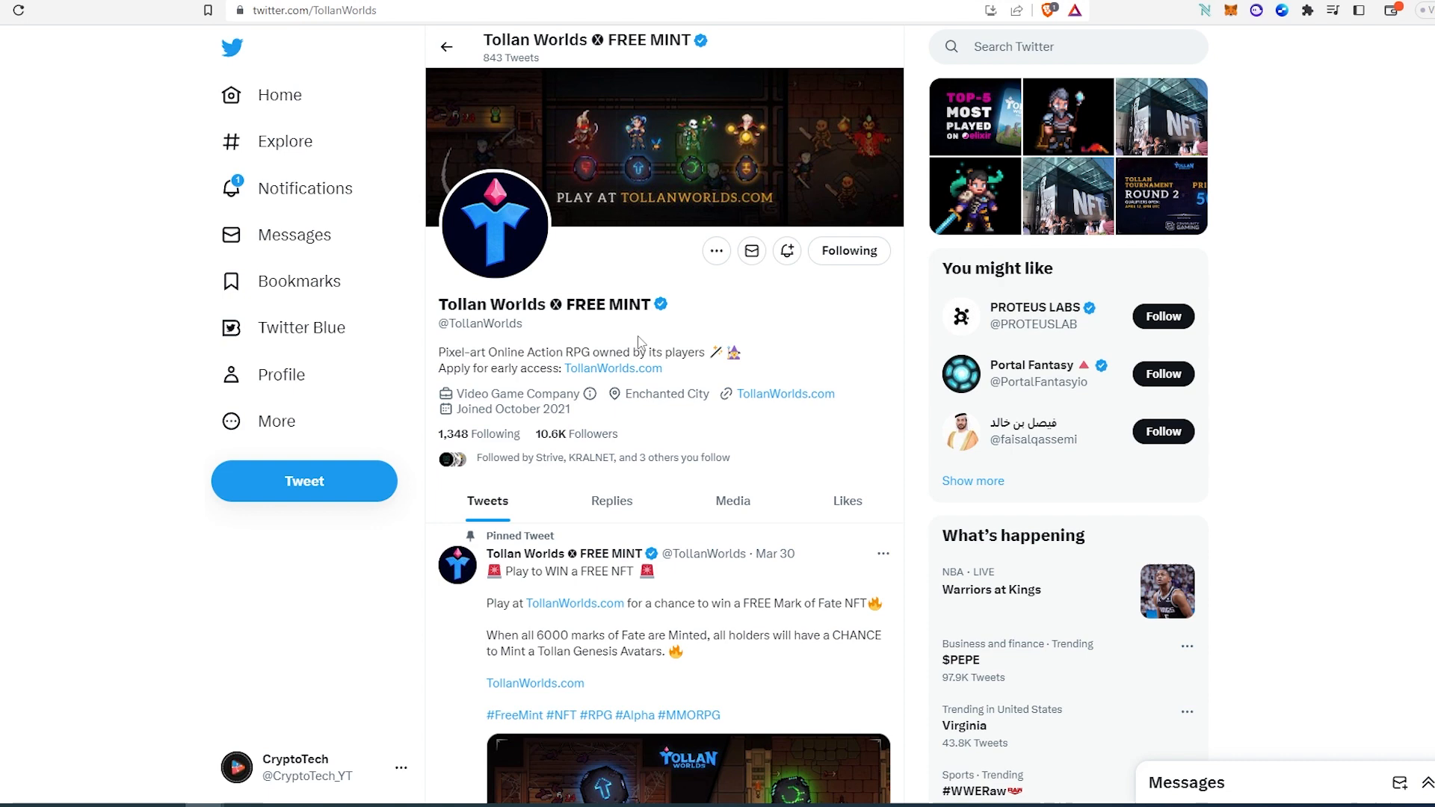
Step: Scroll through Tollan Worlds' pinned tweets, then follow the linktr.ee link in the Codename:Renegades bio
{"action": "scroll", "scroll_direction": "down", "scroll_amount": 3}
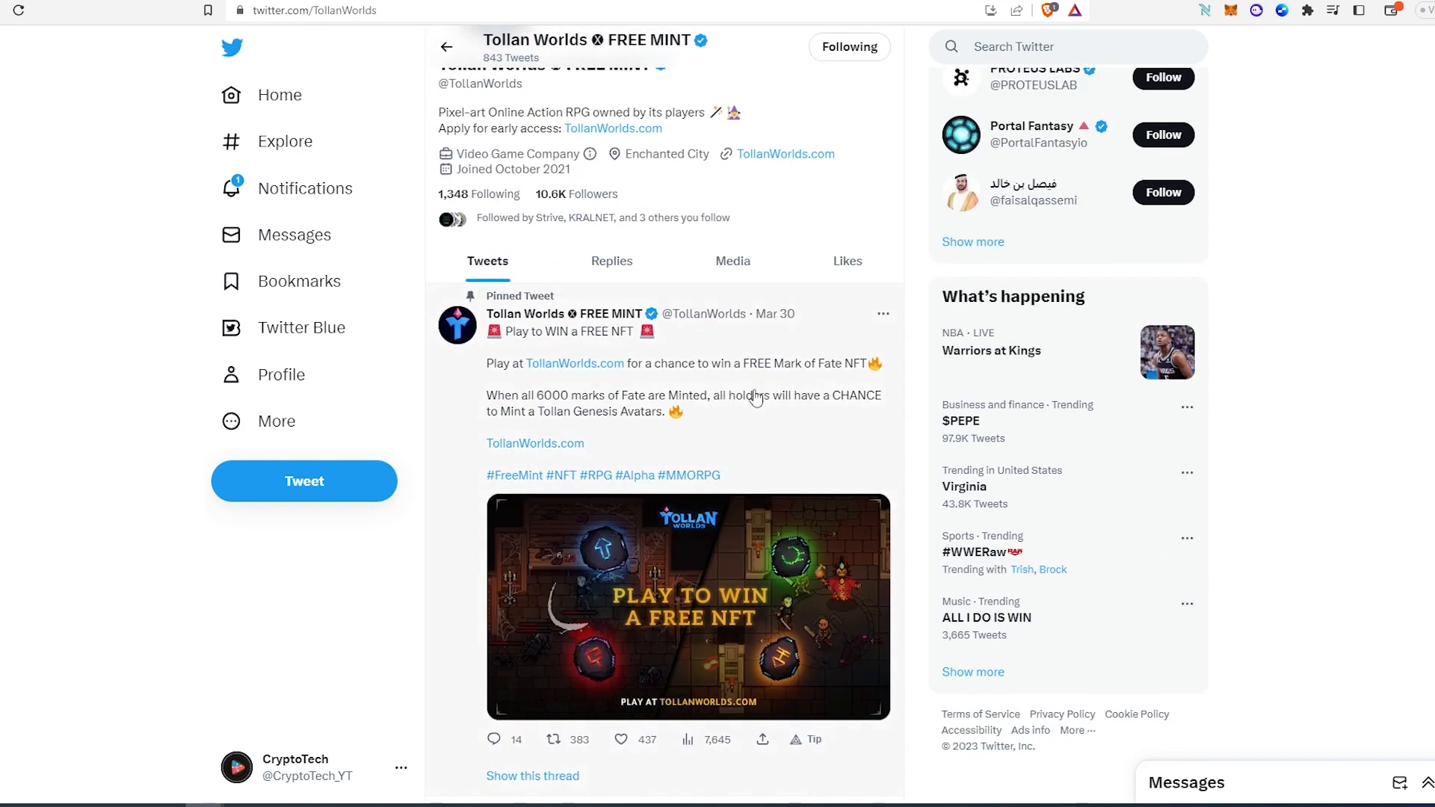
{"action": "scroll", "scroll_direction": "down", "scroll_amount": 3}
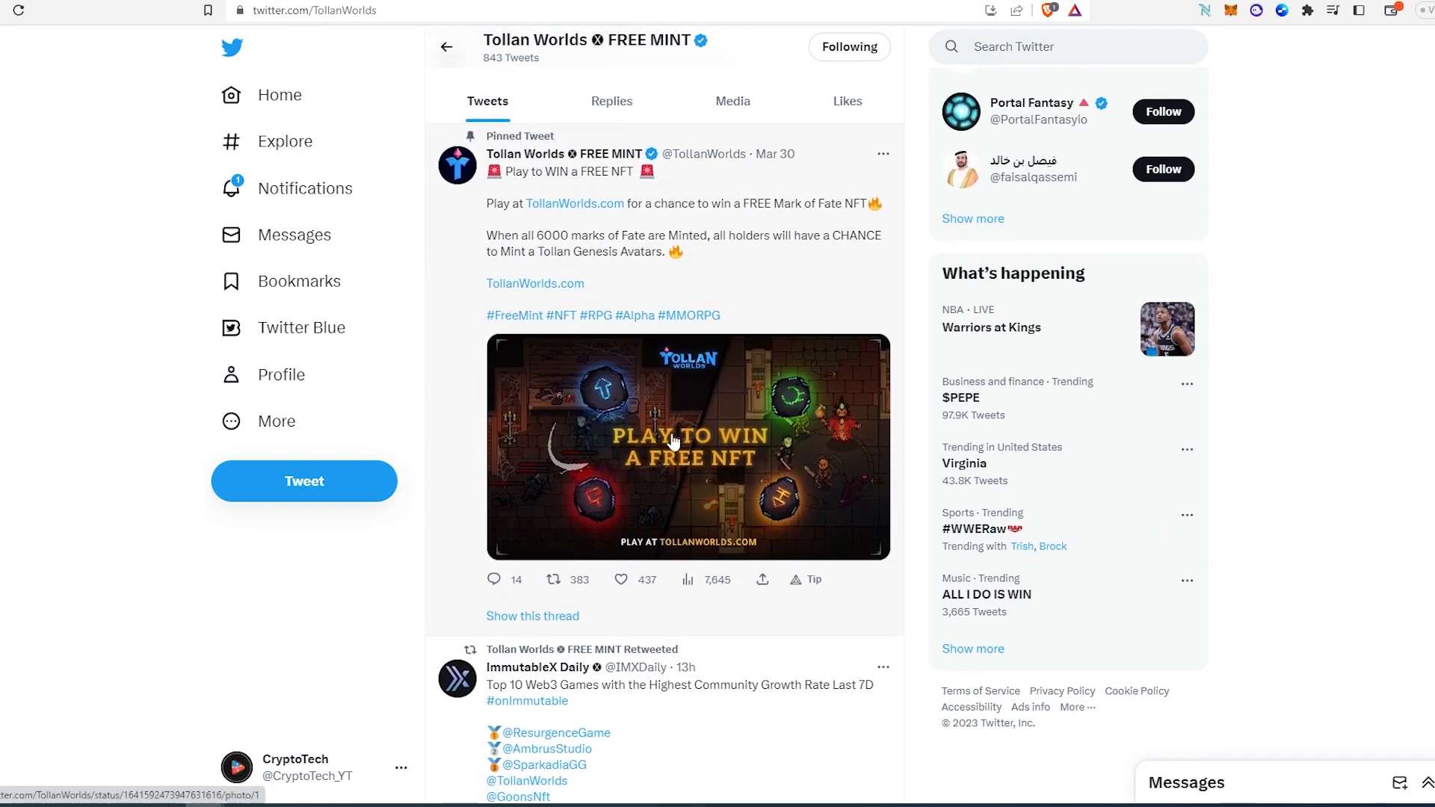
{"action": "mouse_move", "coordinate": [700, 458]}
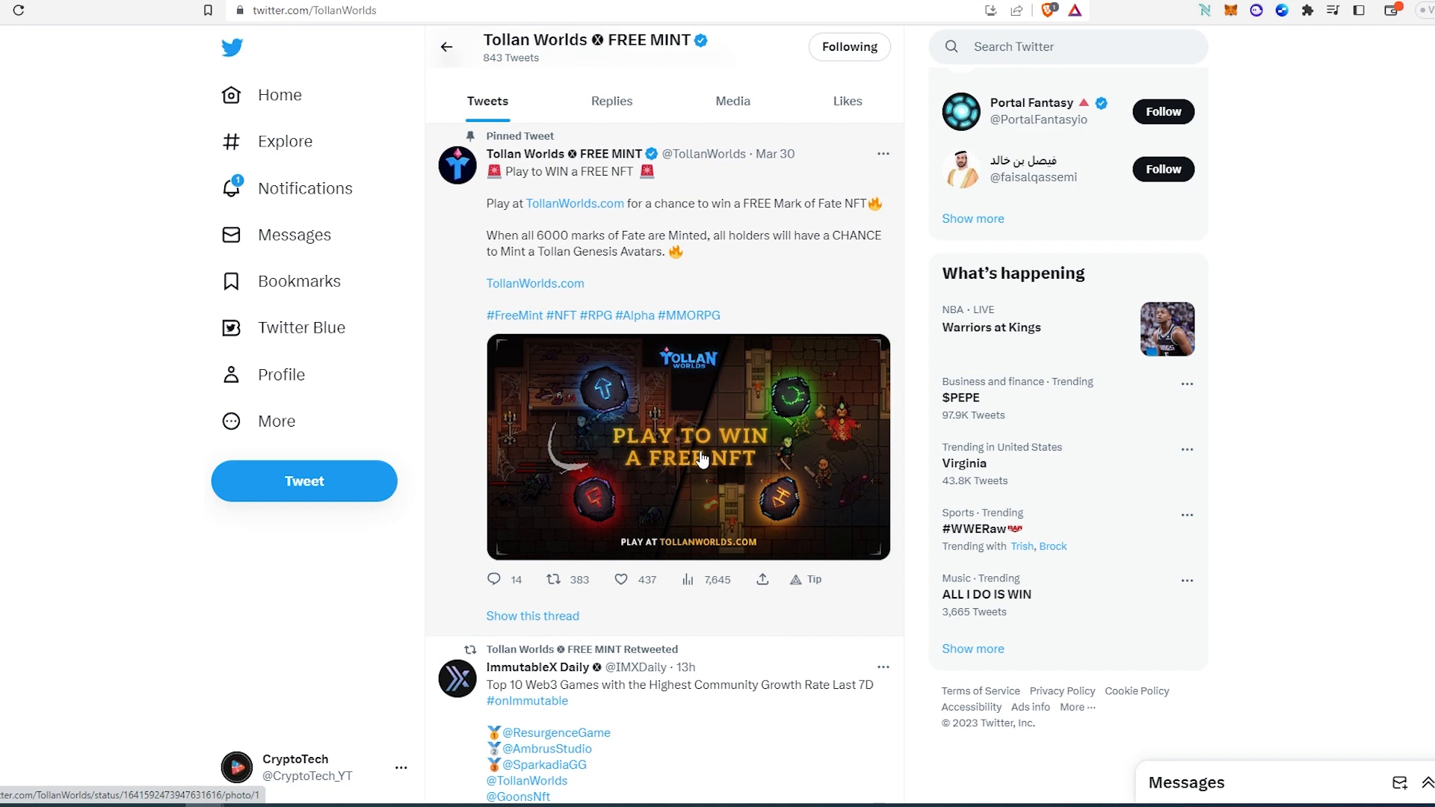
{"action": "mouse_move", "coordinate": [834, 389]}
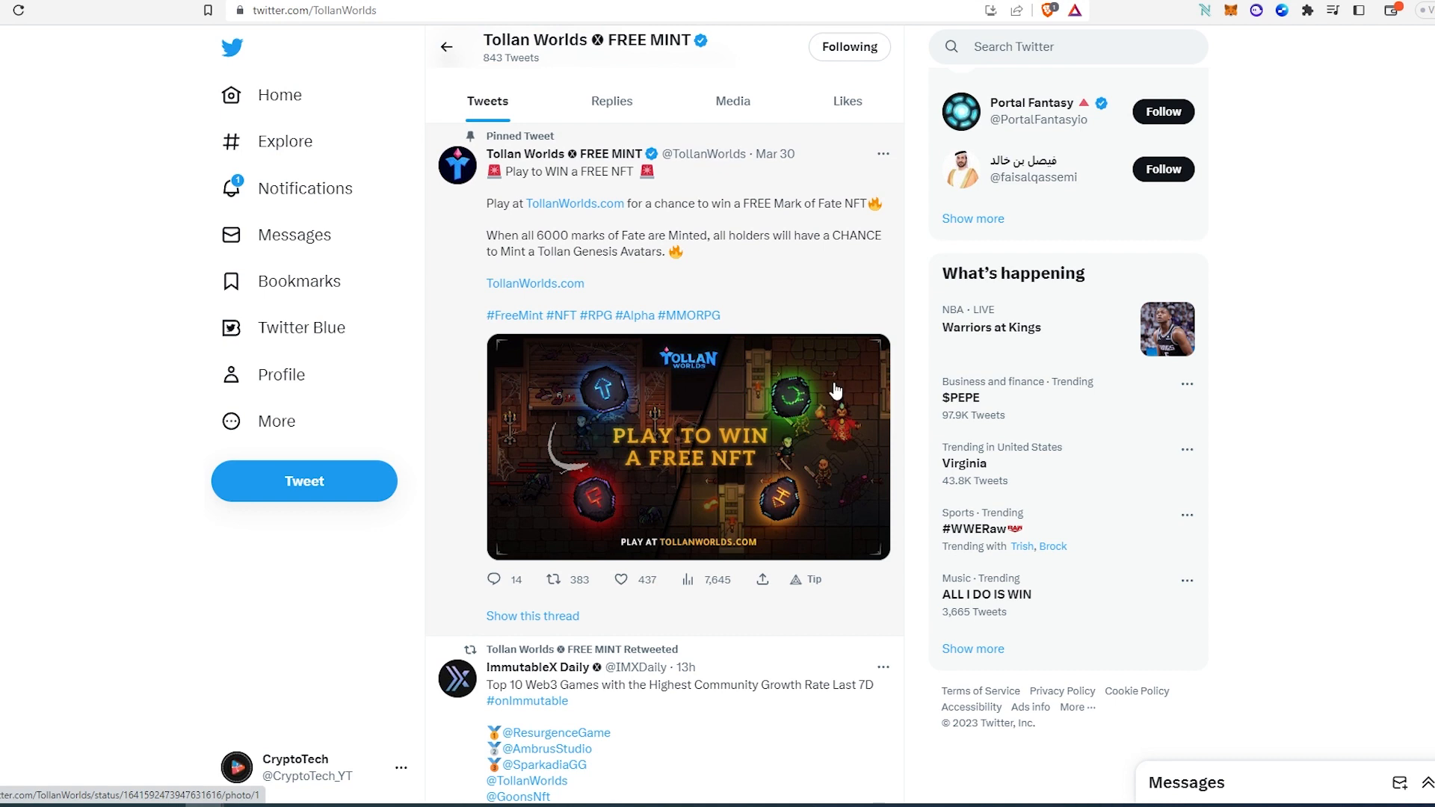
{"action": "scroll", "scroll_direction": "down", "scroll_amount": 3}
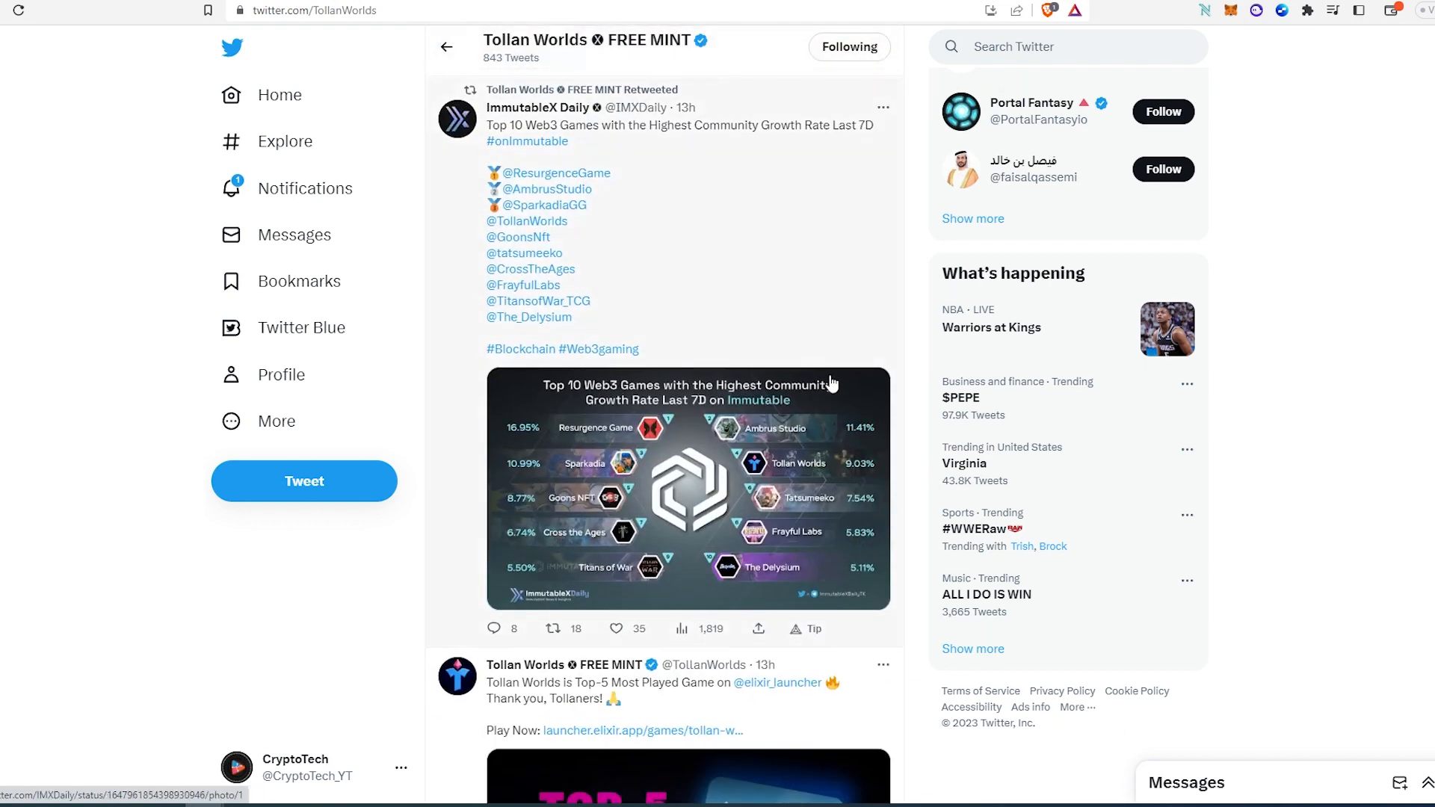
{"action": "mouse_move", "coordinate": [744, 173]}
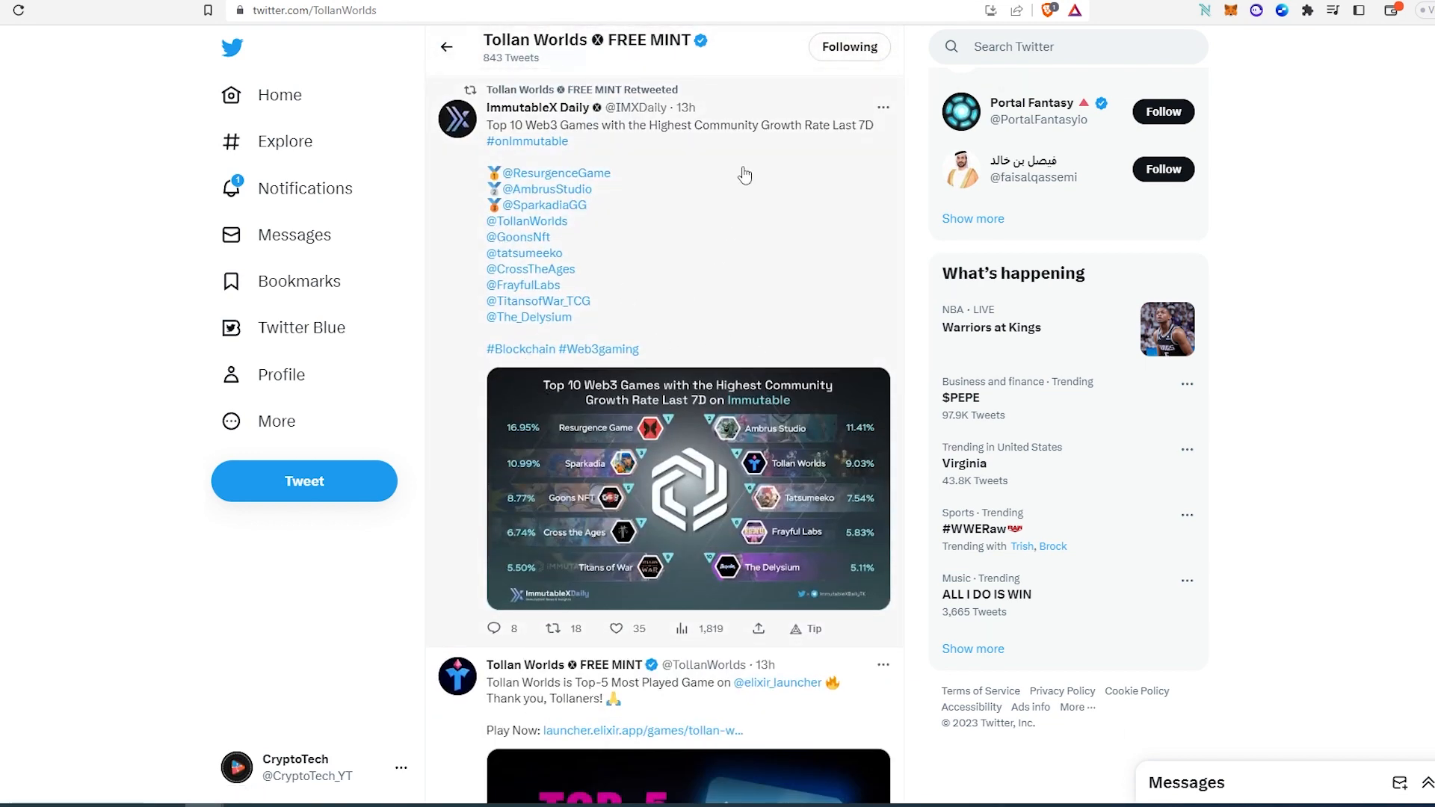
{"action": "mouse_move", "coordinate": [764, 266]}
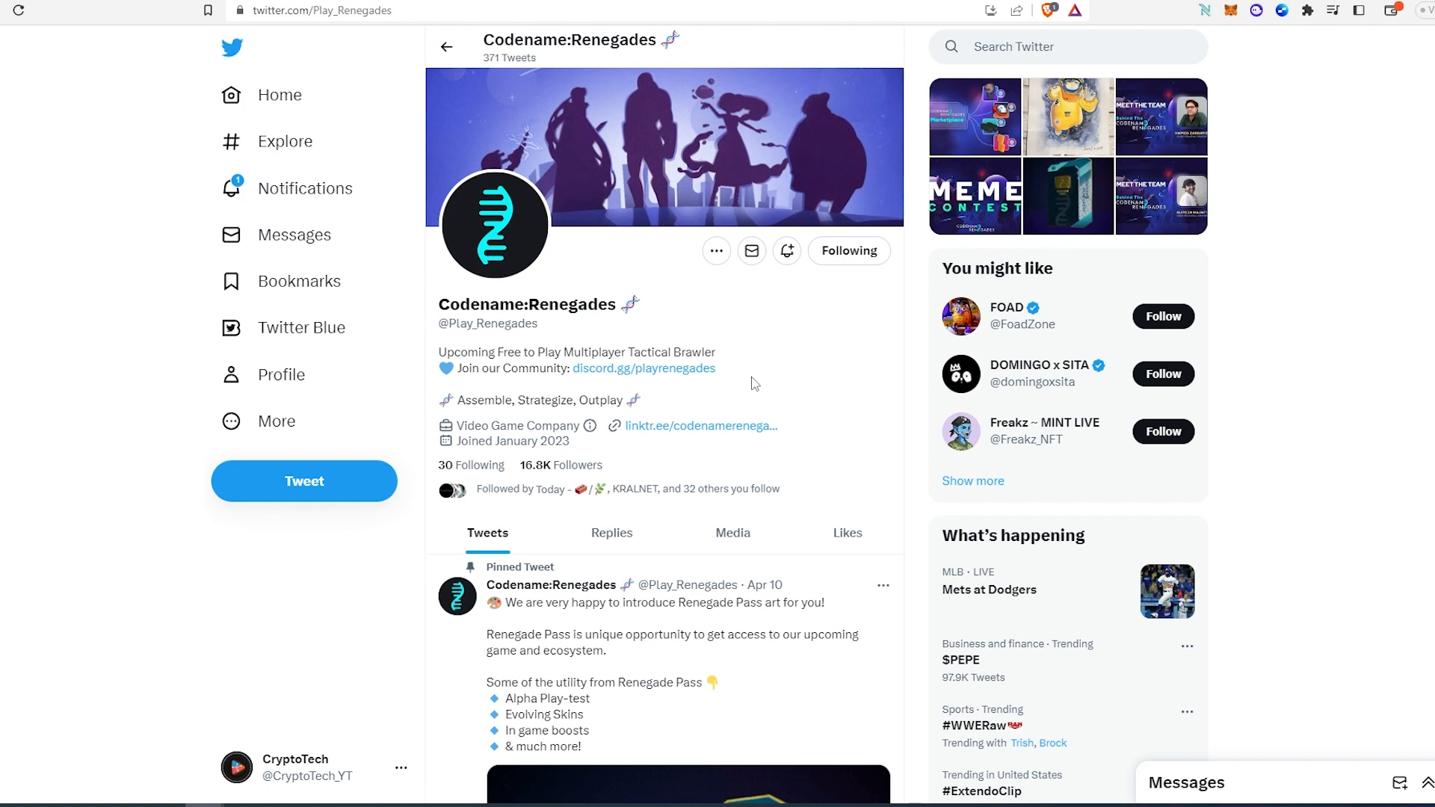
{"action": "mouse_move", "coordinate": [742, 414]}
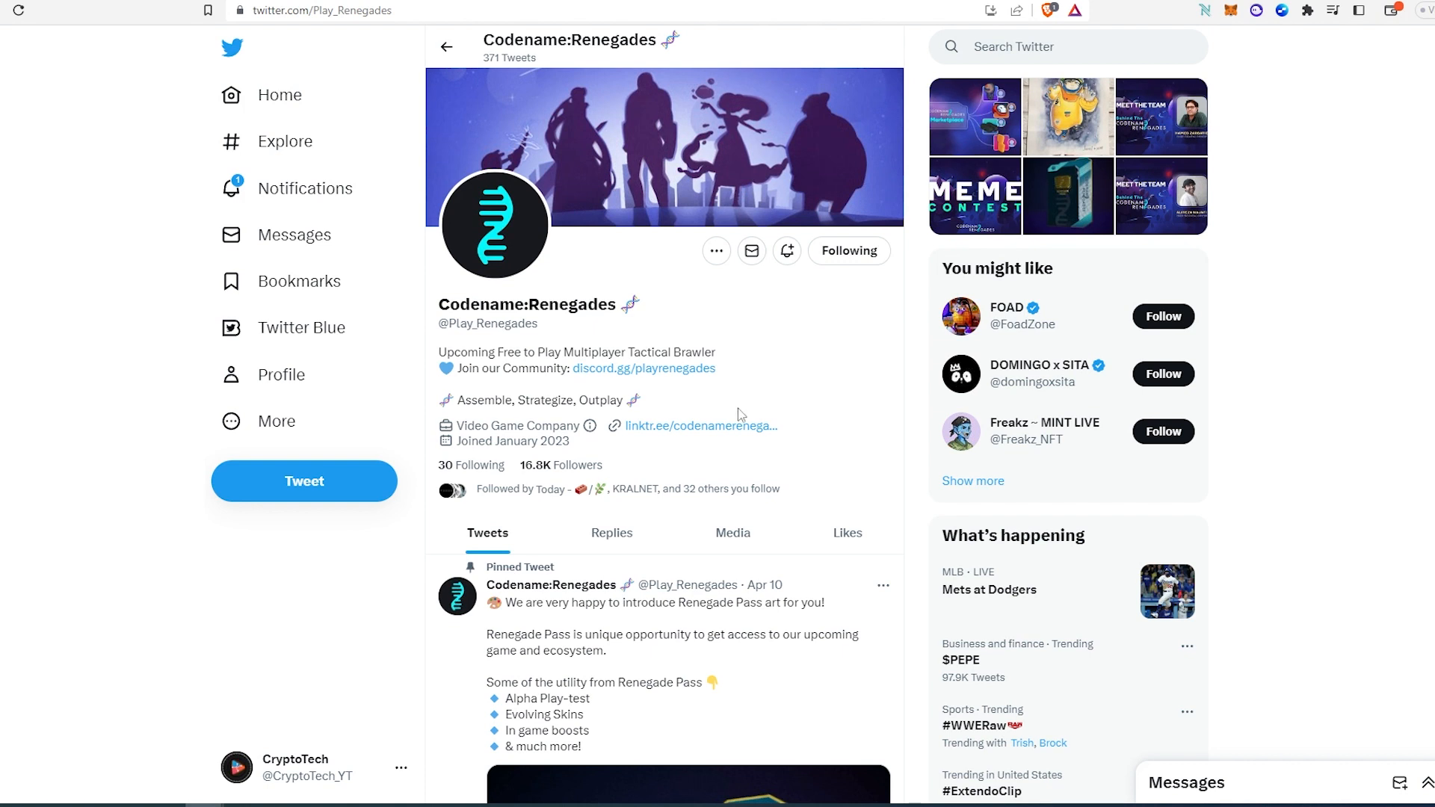
{"action": "left_click", "coordinate": [702, 425]}
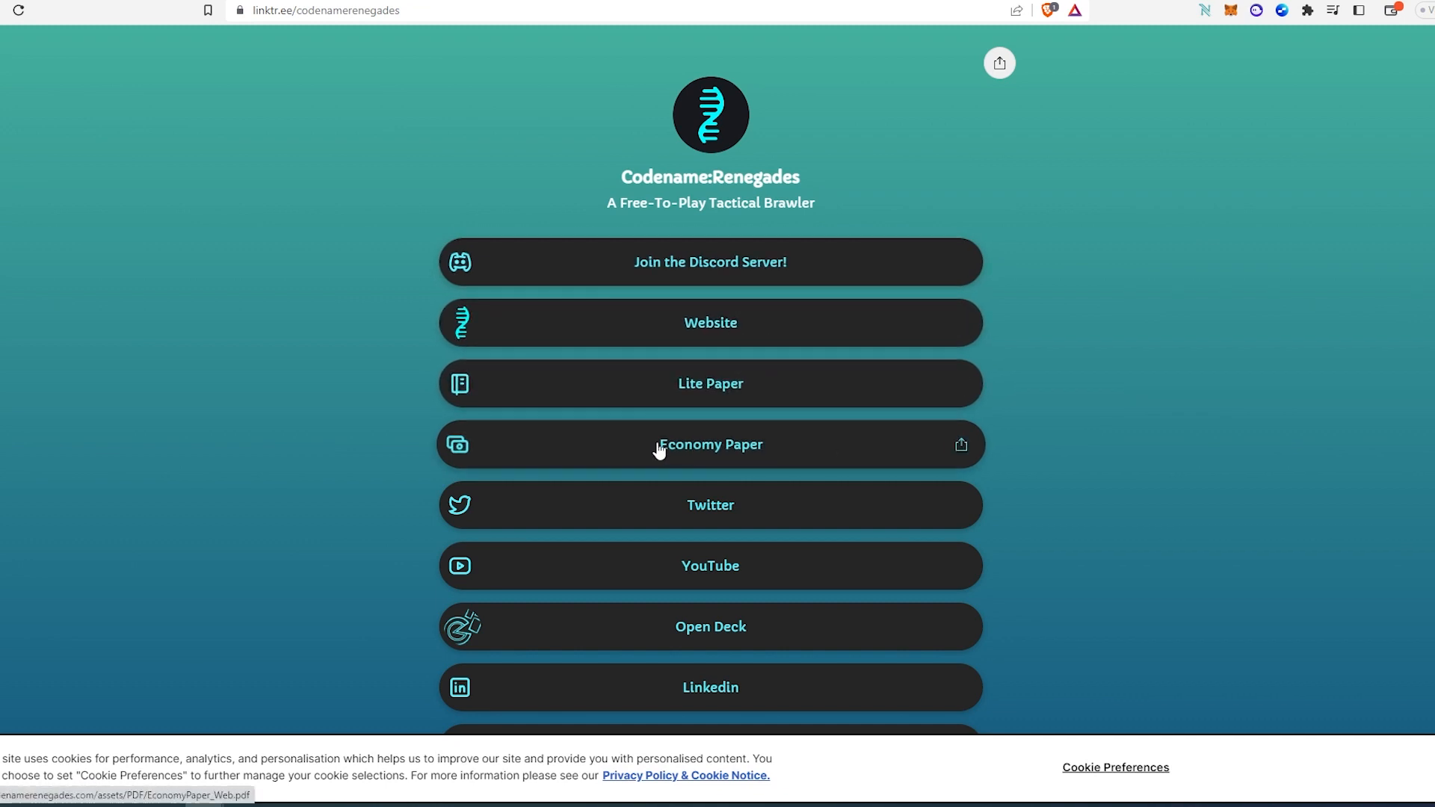
{"action": "mouse_move", "coordinate": [729, 653]}
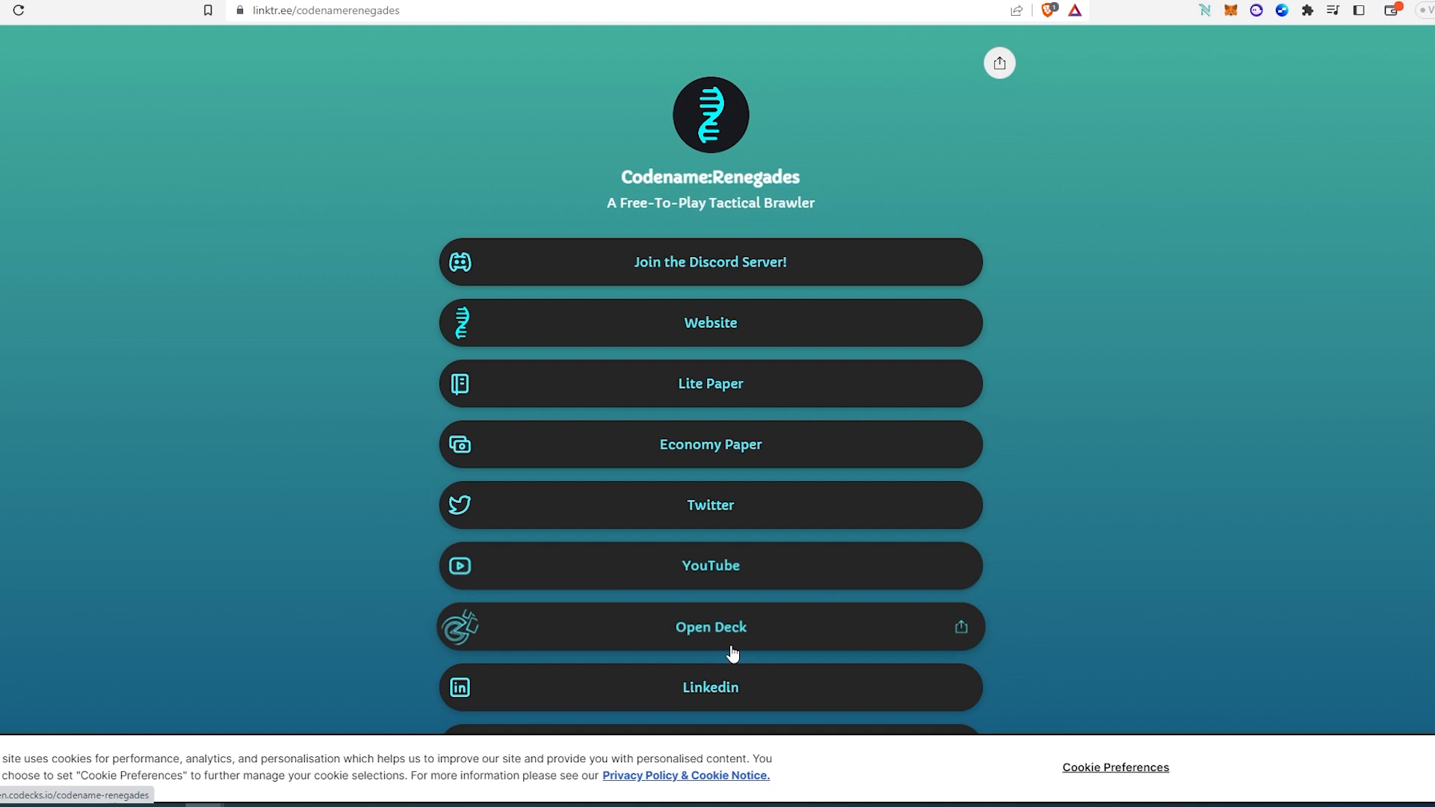
Step: Scroll the Linktree page down to the Press Kit links and back up to the Discord invite
{"action": "scroll", "scroll_direction": "down", "scroll_amount": 3}
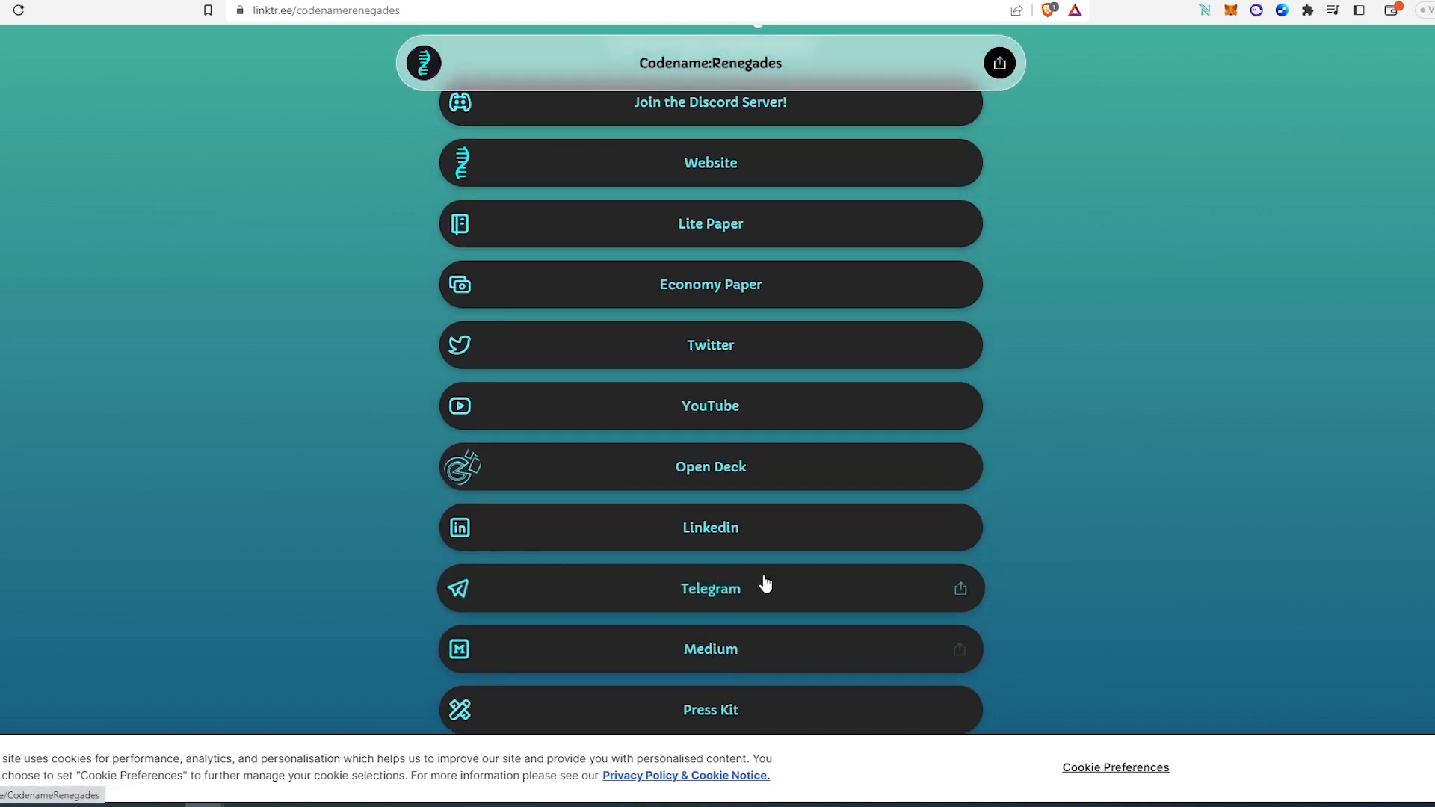
{"action": "scroll", "scroll_direction": "up", "scroll_amount": 3}
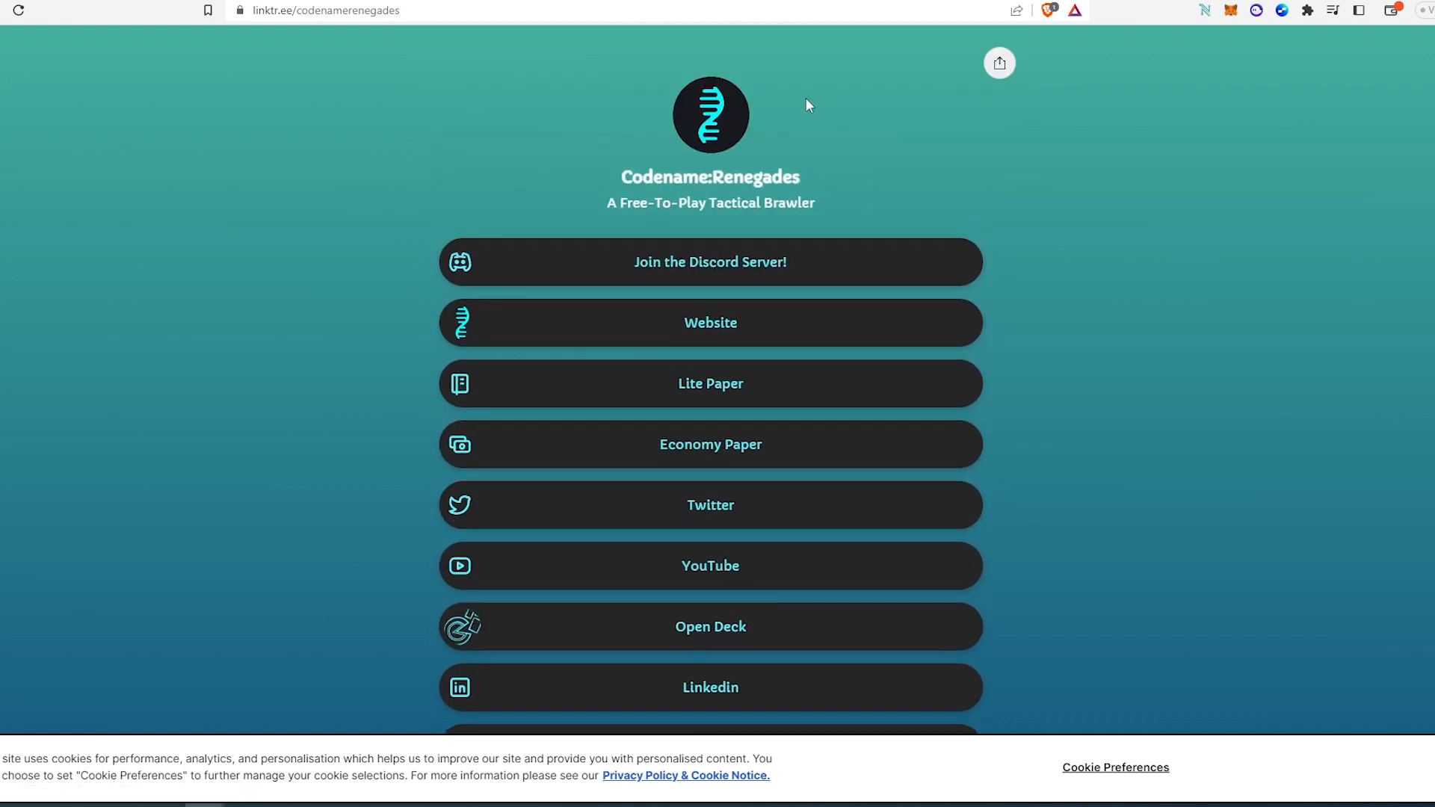
{"action": "mouse_move", "coordinate": [662, 79]}
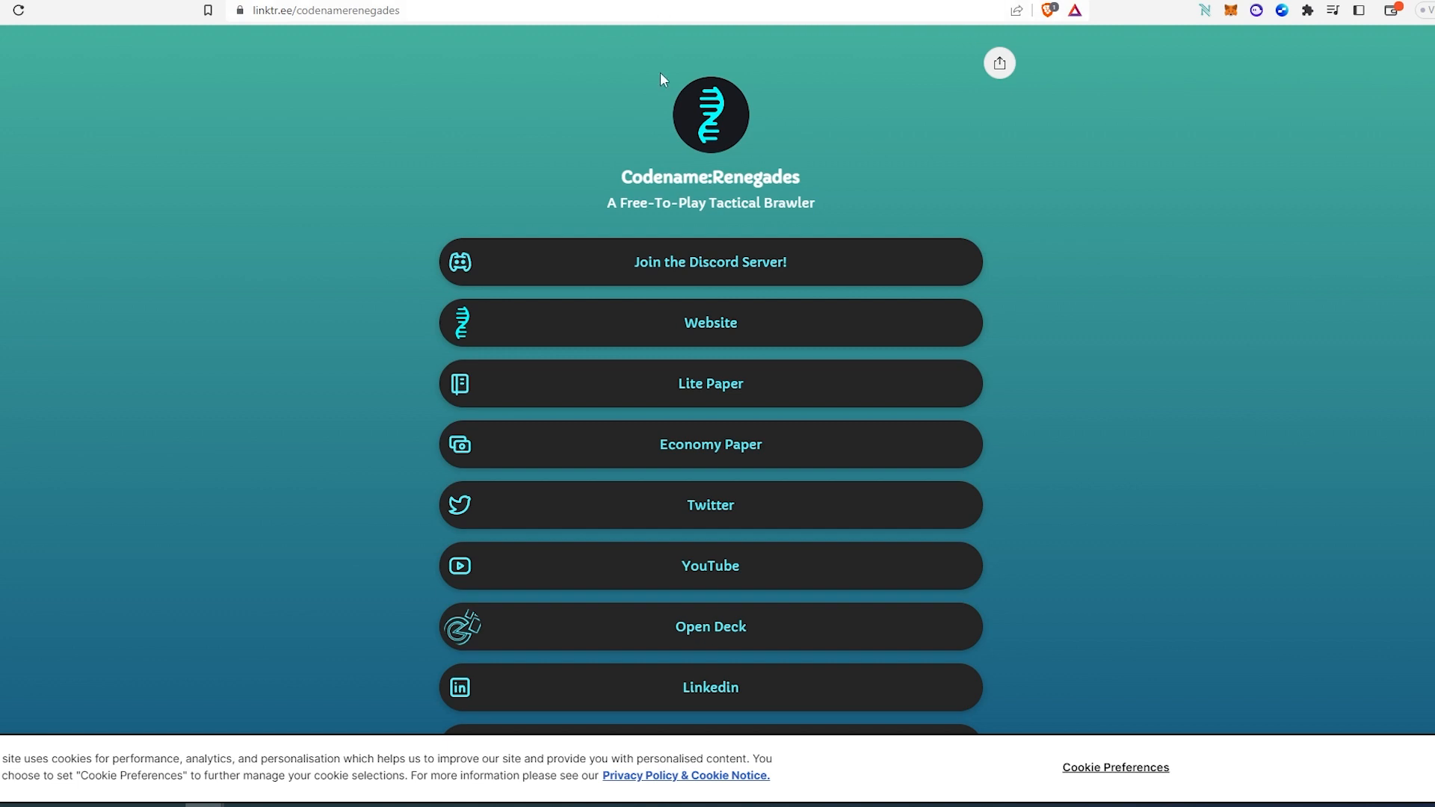
Step: Back on the Codename:Renegades profile, pause the animated Renegade Pass card in the pinned tweet
{"action": "left_click", "coordinate": [710, 504]}
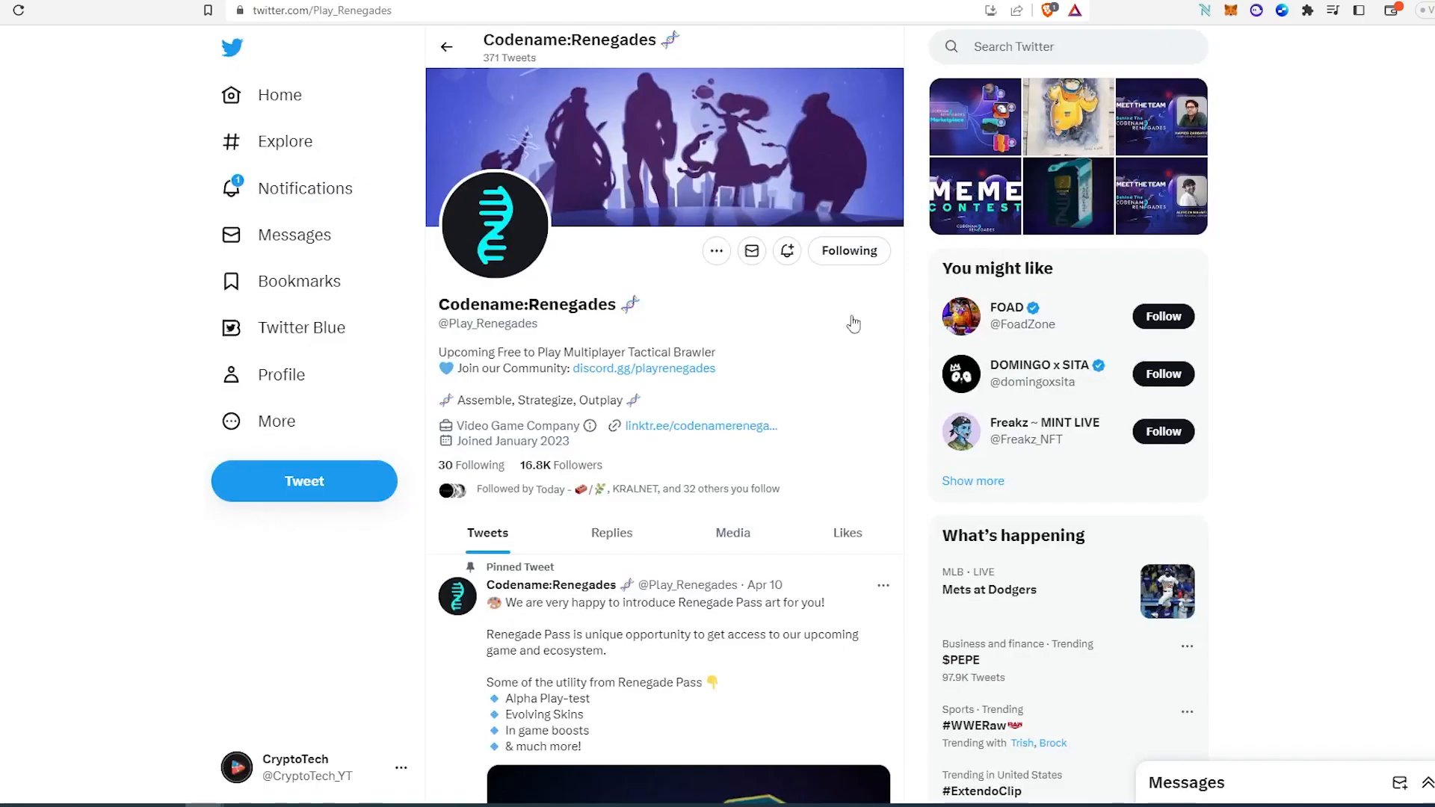
{"action": "scroll", "scroll_direction": "down", "scroll_amount": 3}
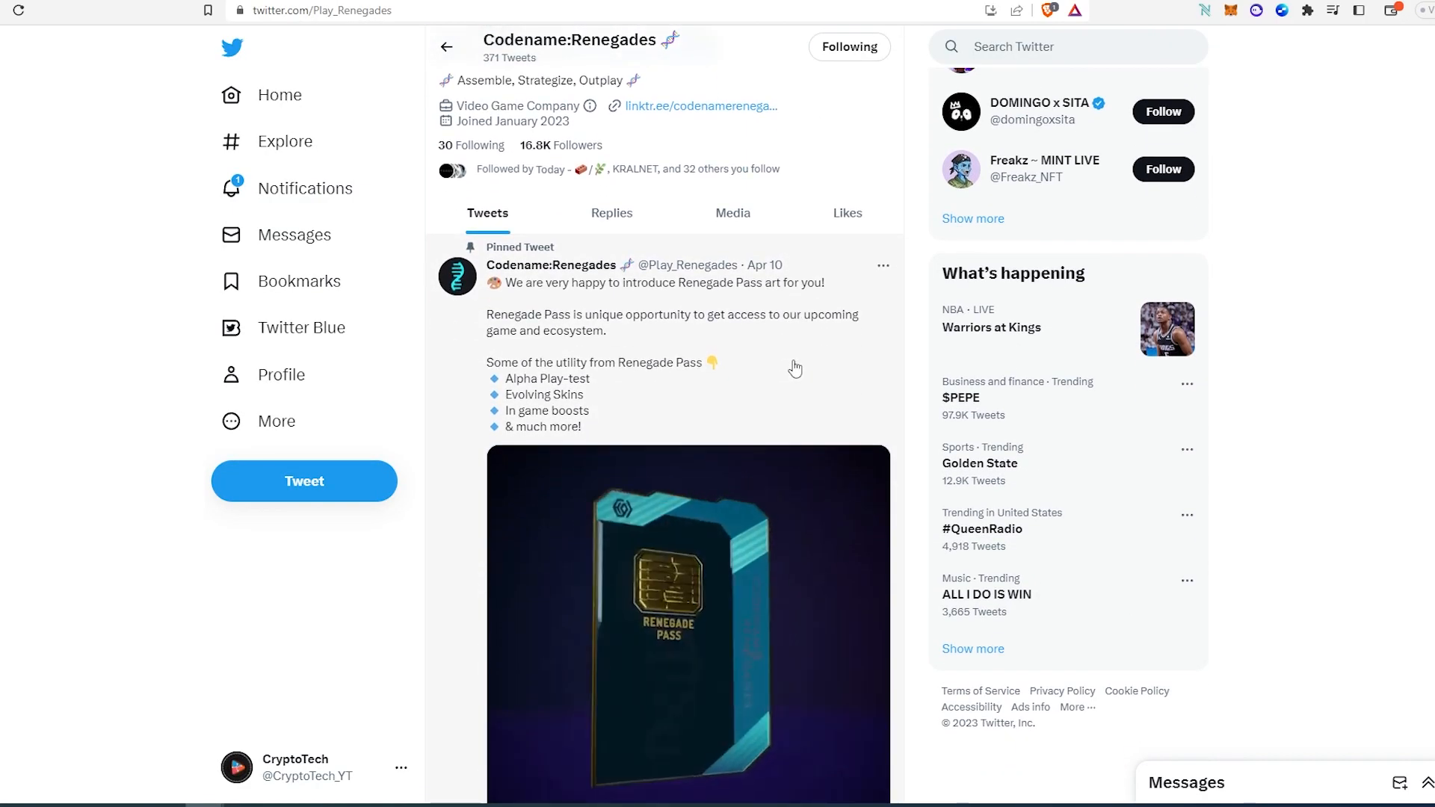
{"action": "scroll", "scroll_direction": "down", "scroll_amount": 3}
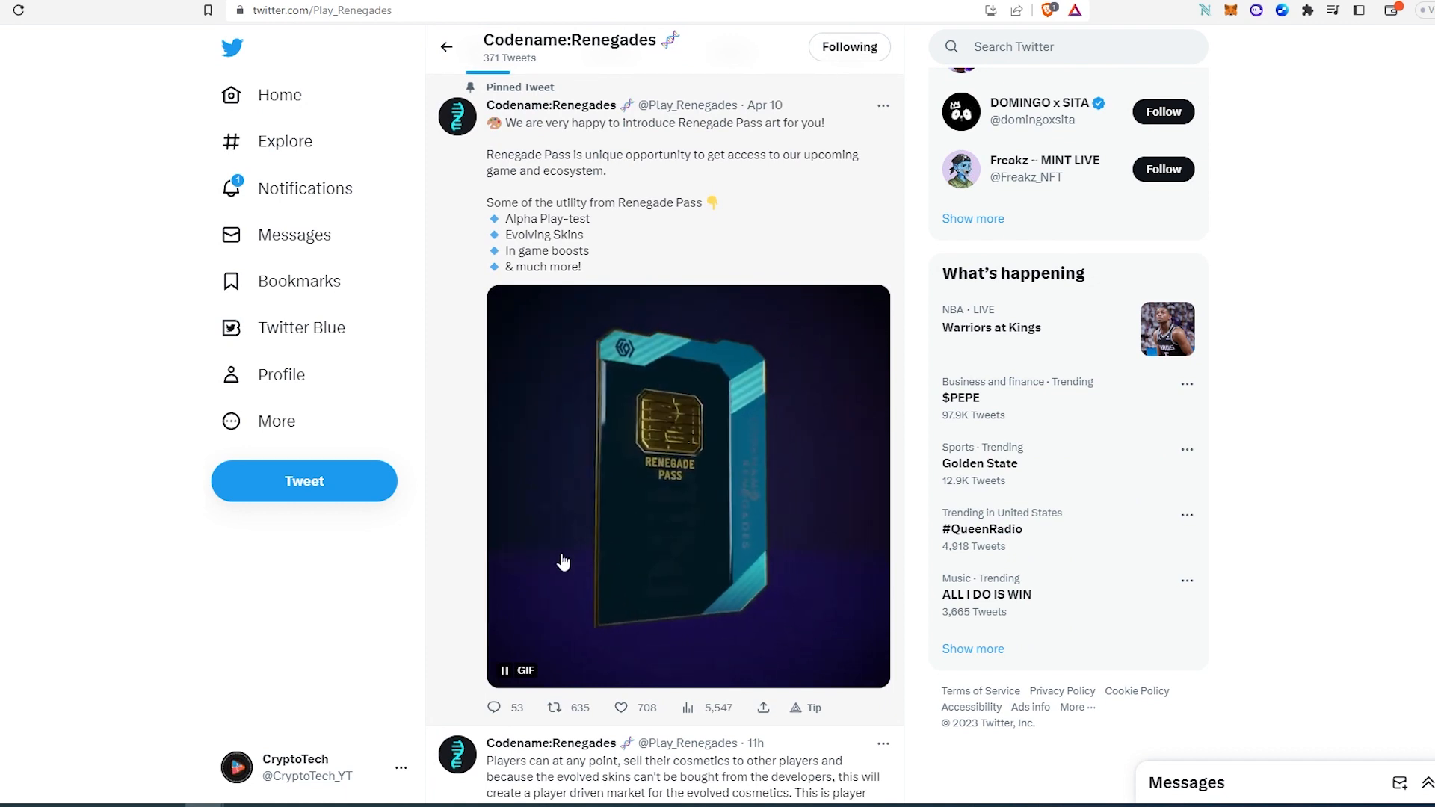
{"action": "left_click", "coordinate": [504, 670]}
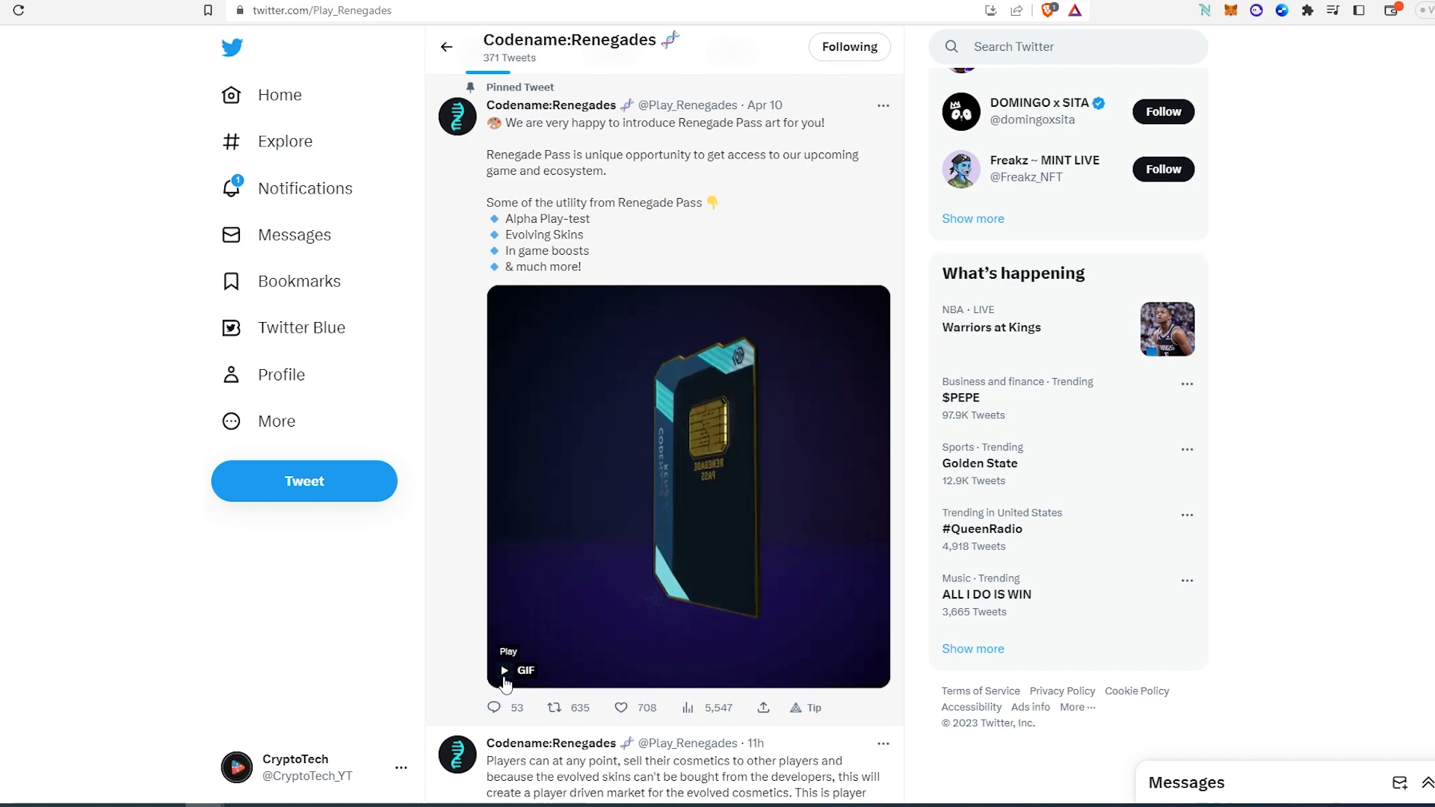
{"action": "mouse_move", "coordinate": [611, 467]}
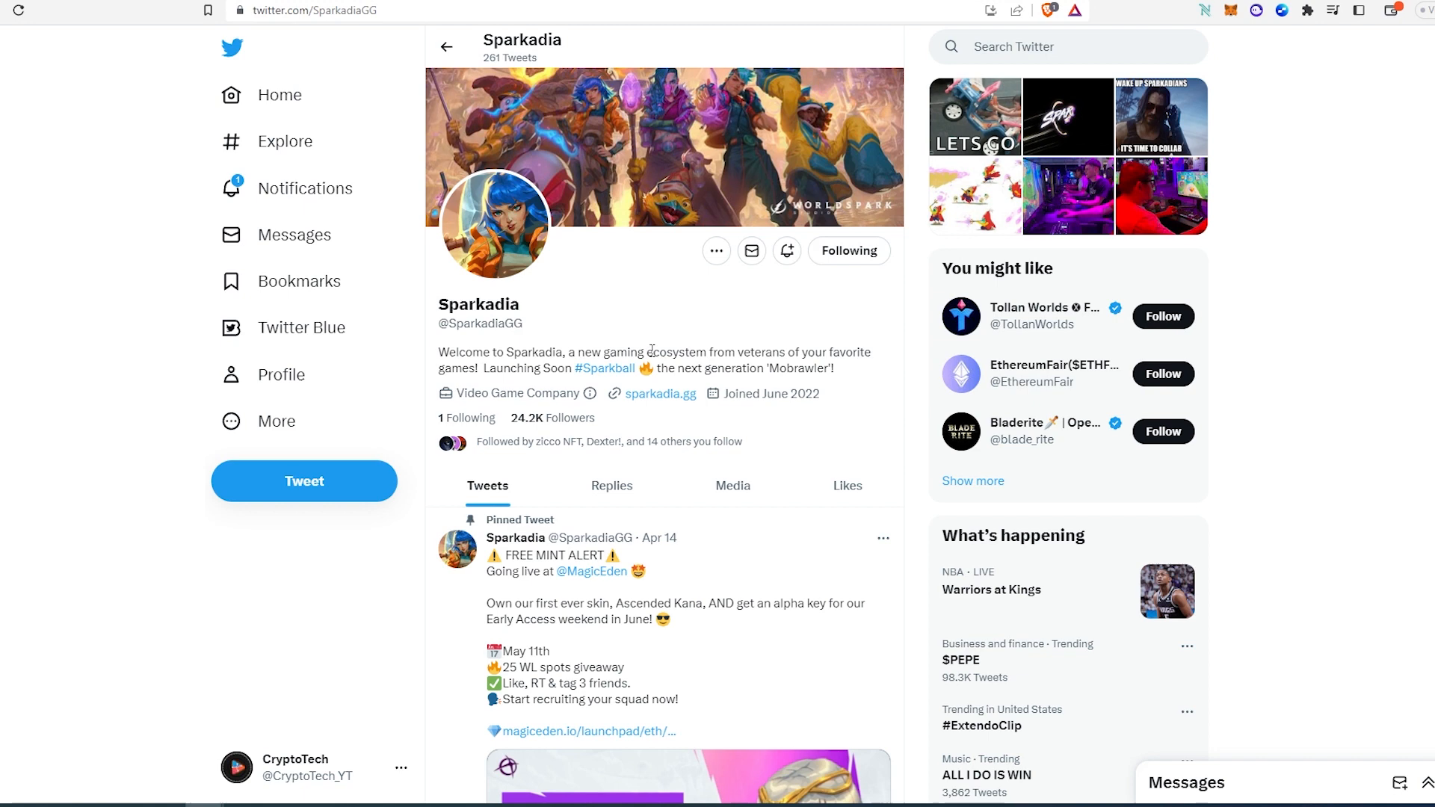
Step: Play Sparkadia's pinned FREE MINT video, pause it at 0:19, and scroll back to the profile header
{"action": "scroll", "scroll_direction": "down", "scroll_amount": 3}
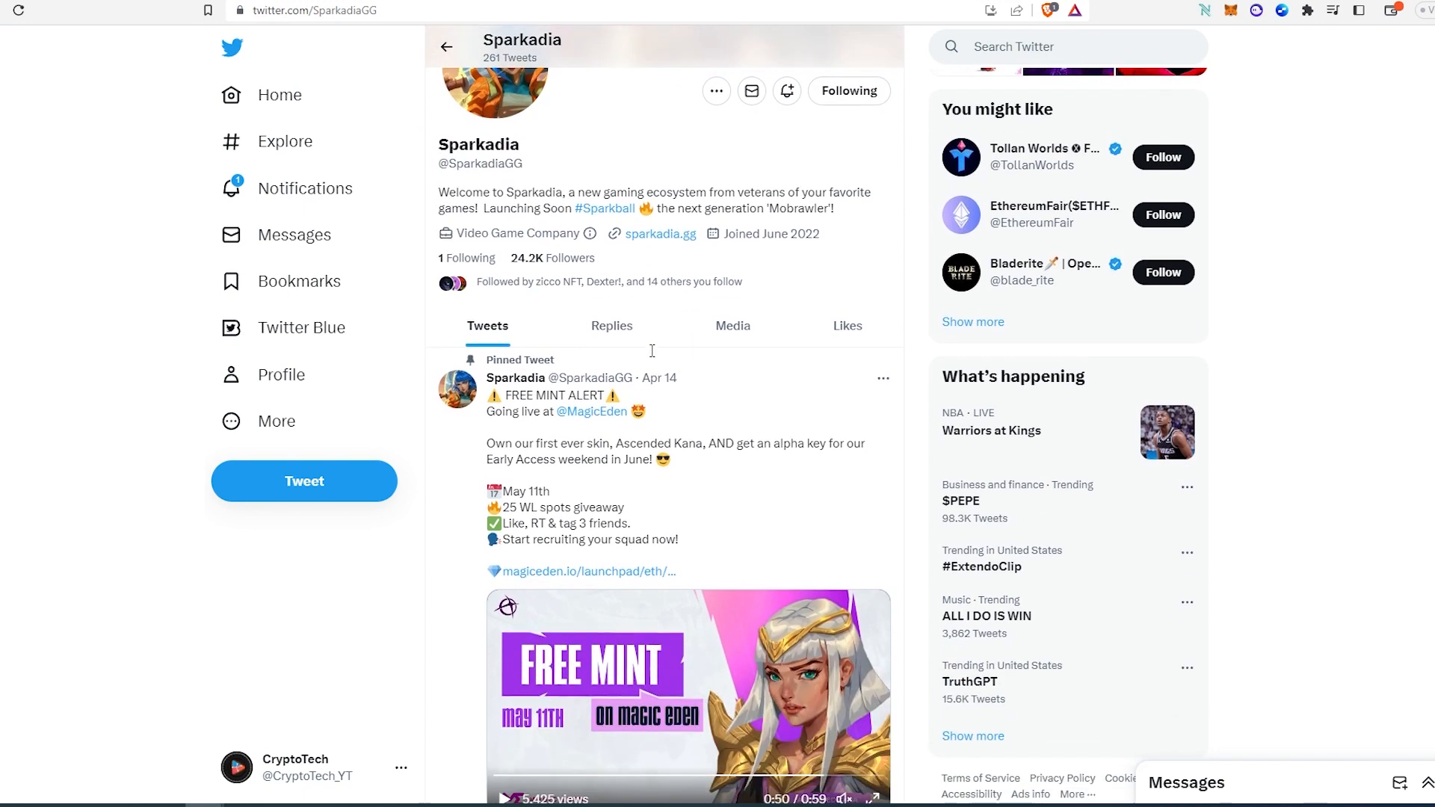
{"action": "scroll", "scroll_direction": "down", "scroll_amount": 3}
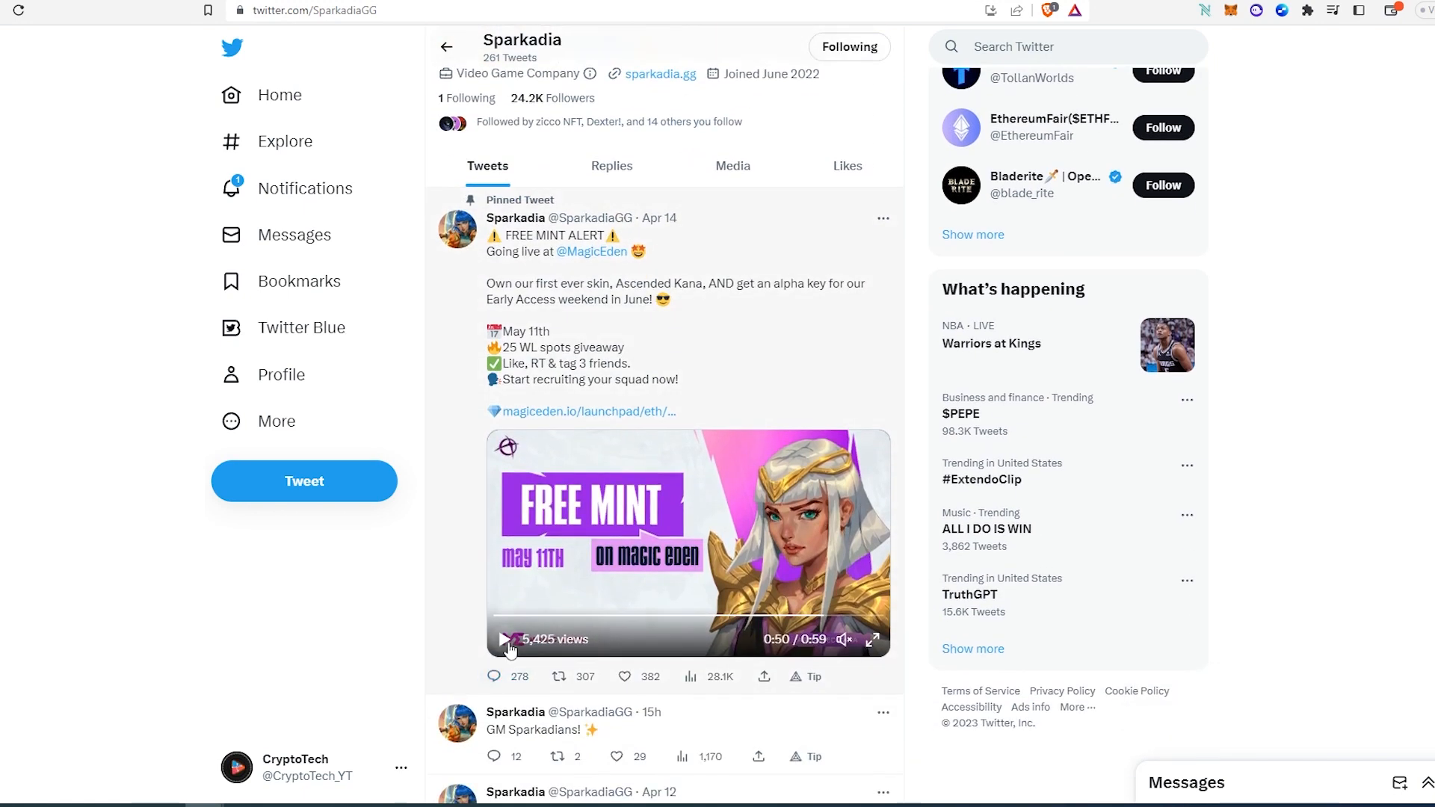
{"action": "left_click", "coordinate": [508, 639]}
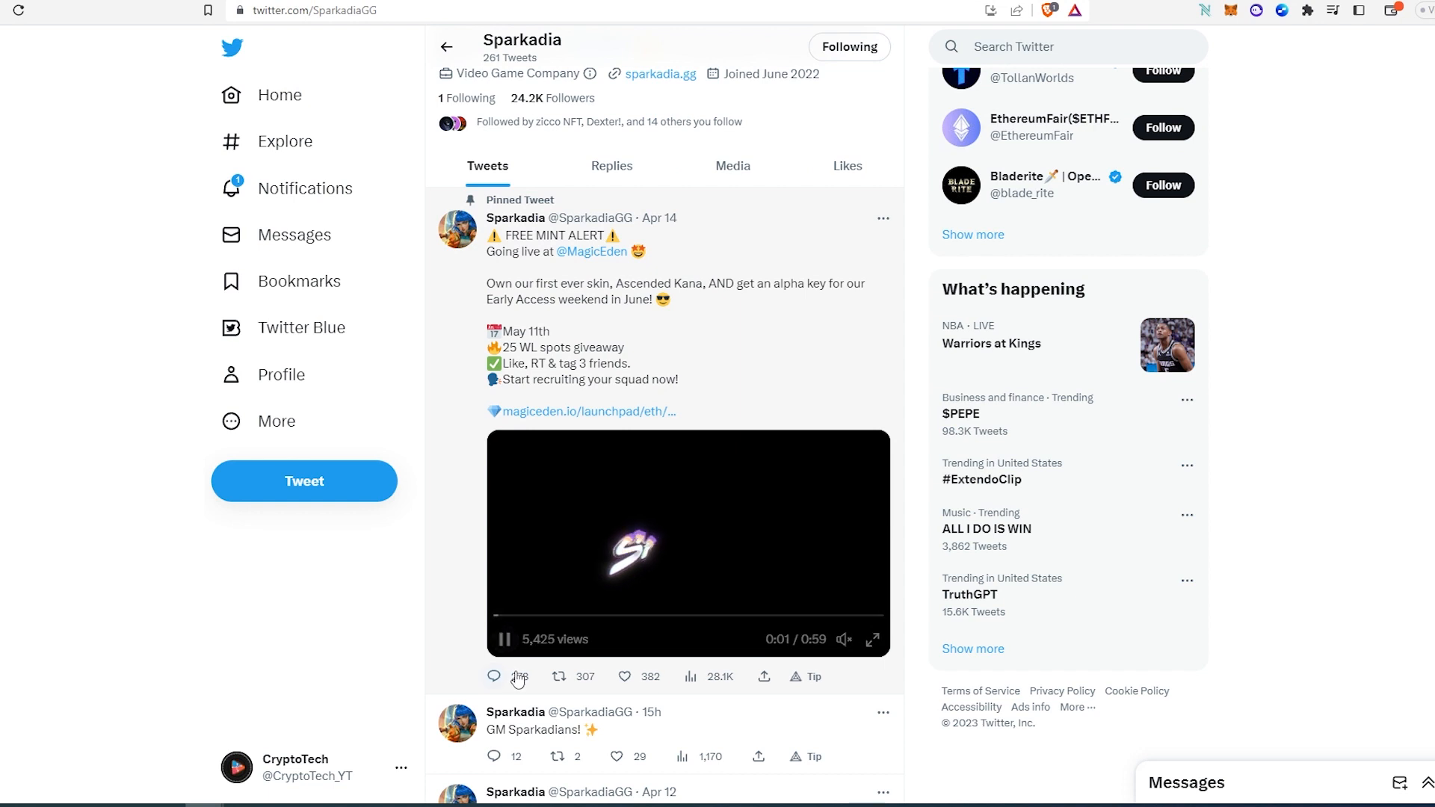
{"action": "mouse_move", "coordinate": [493, 676]}
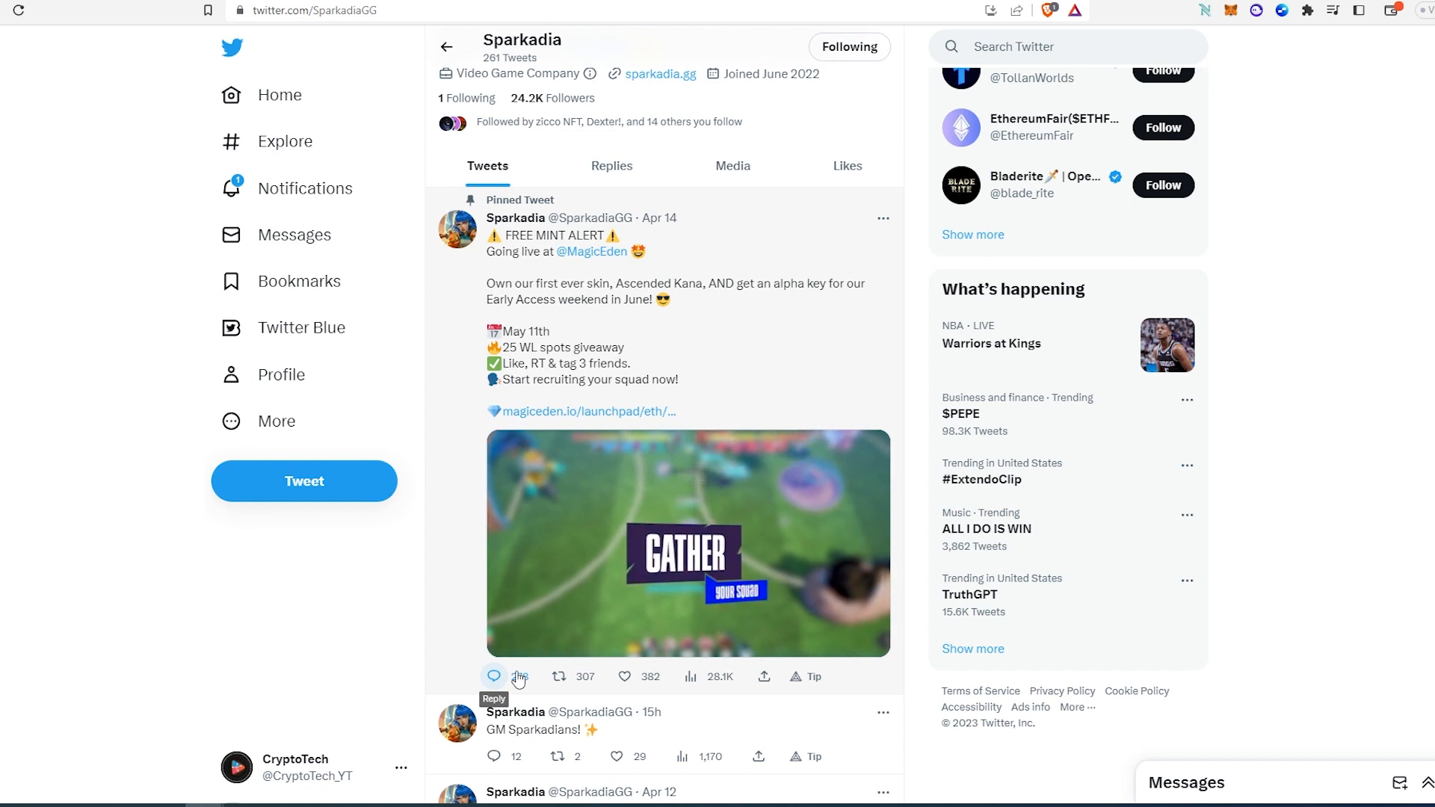
{"action": "left_click", "coordinate": [688, 542]}
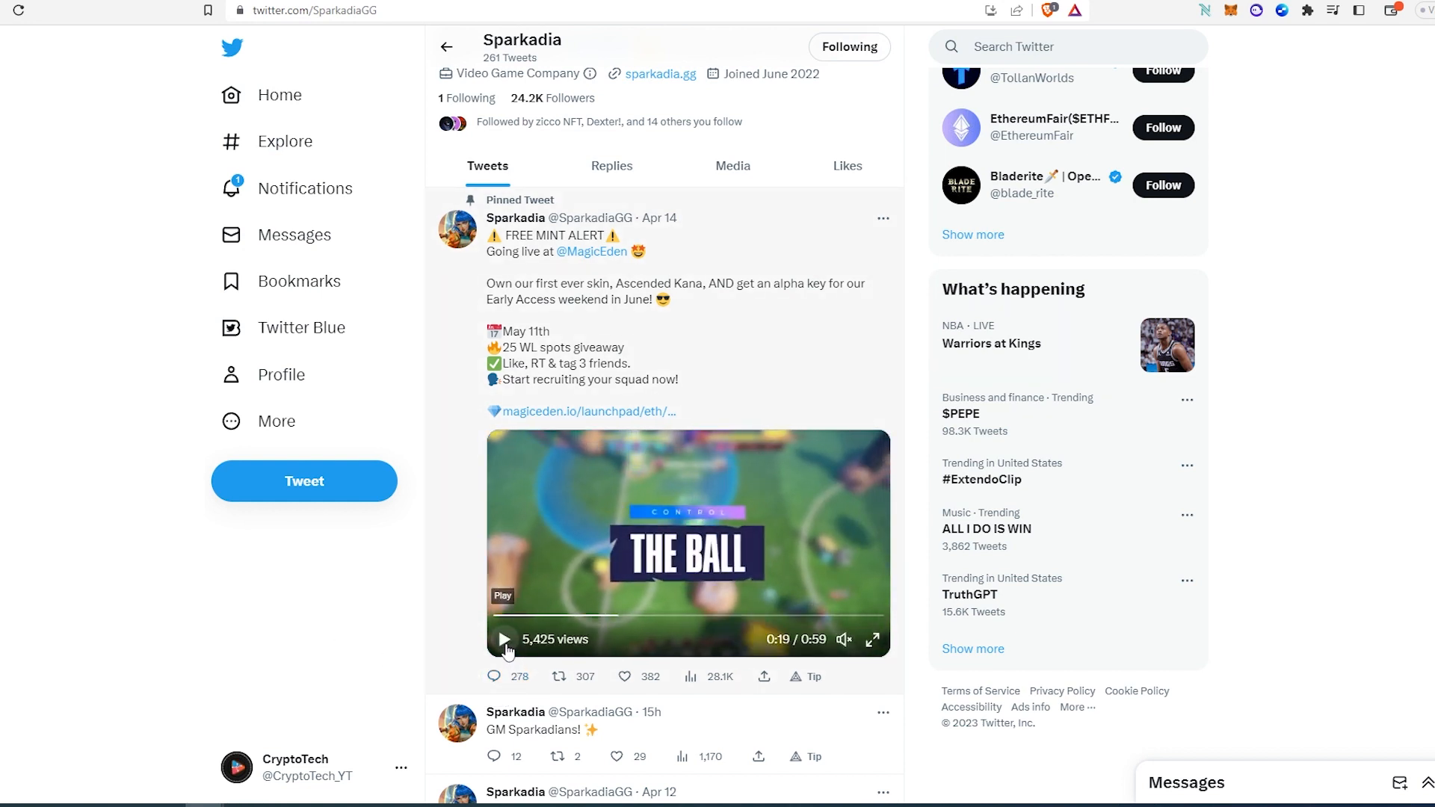
{"action": "mouse_move", "coordinate": [692, 321]}
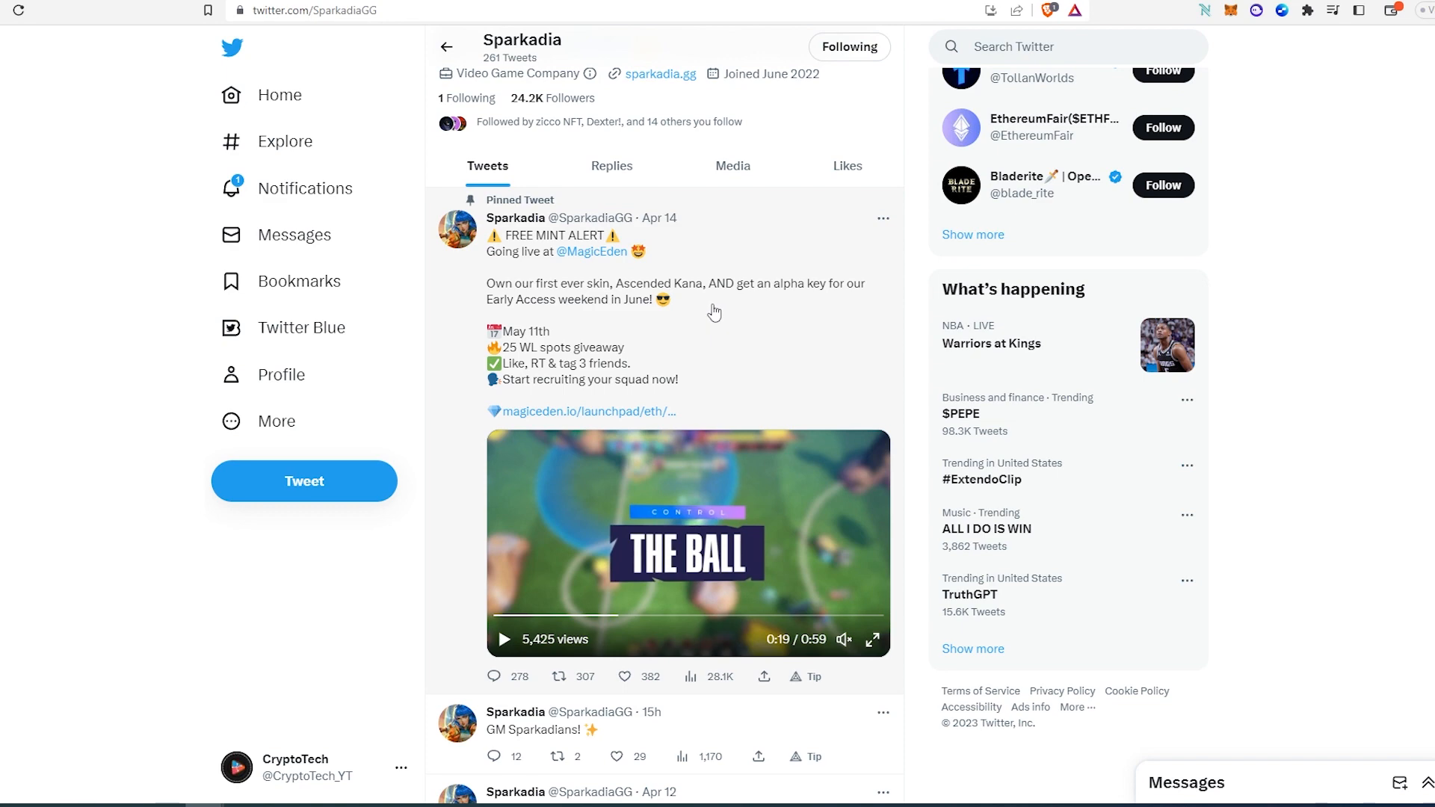
{"action": "scroll", "scroll_direction": "up", "scroll_amount": 3}
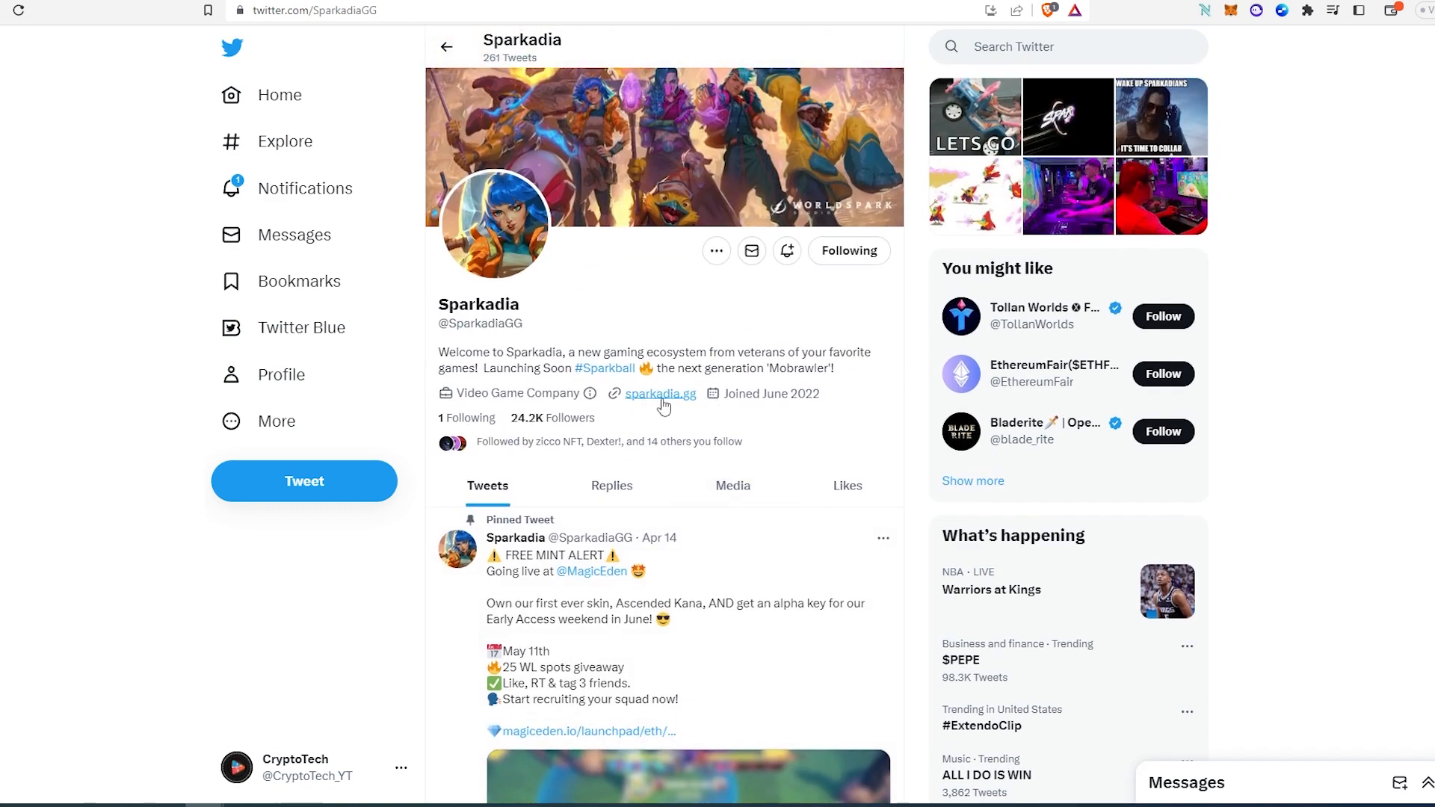
{"action": "mouse_move", "coordinate": [797, 421]}
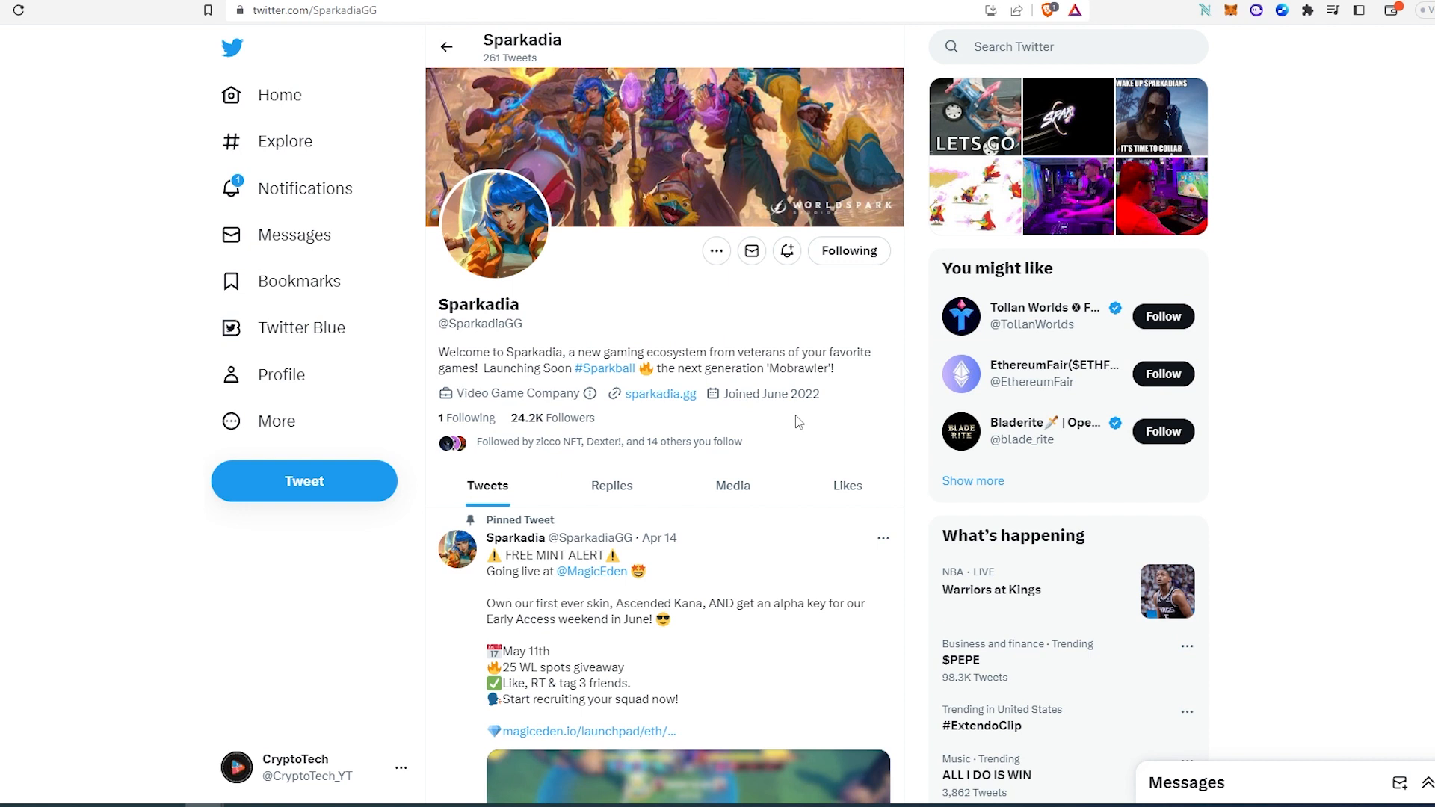